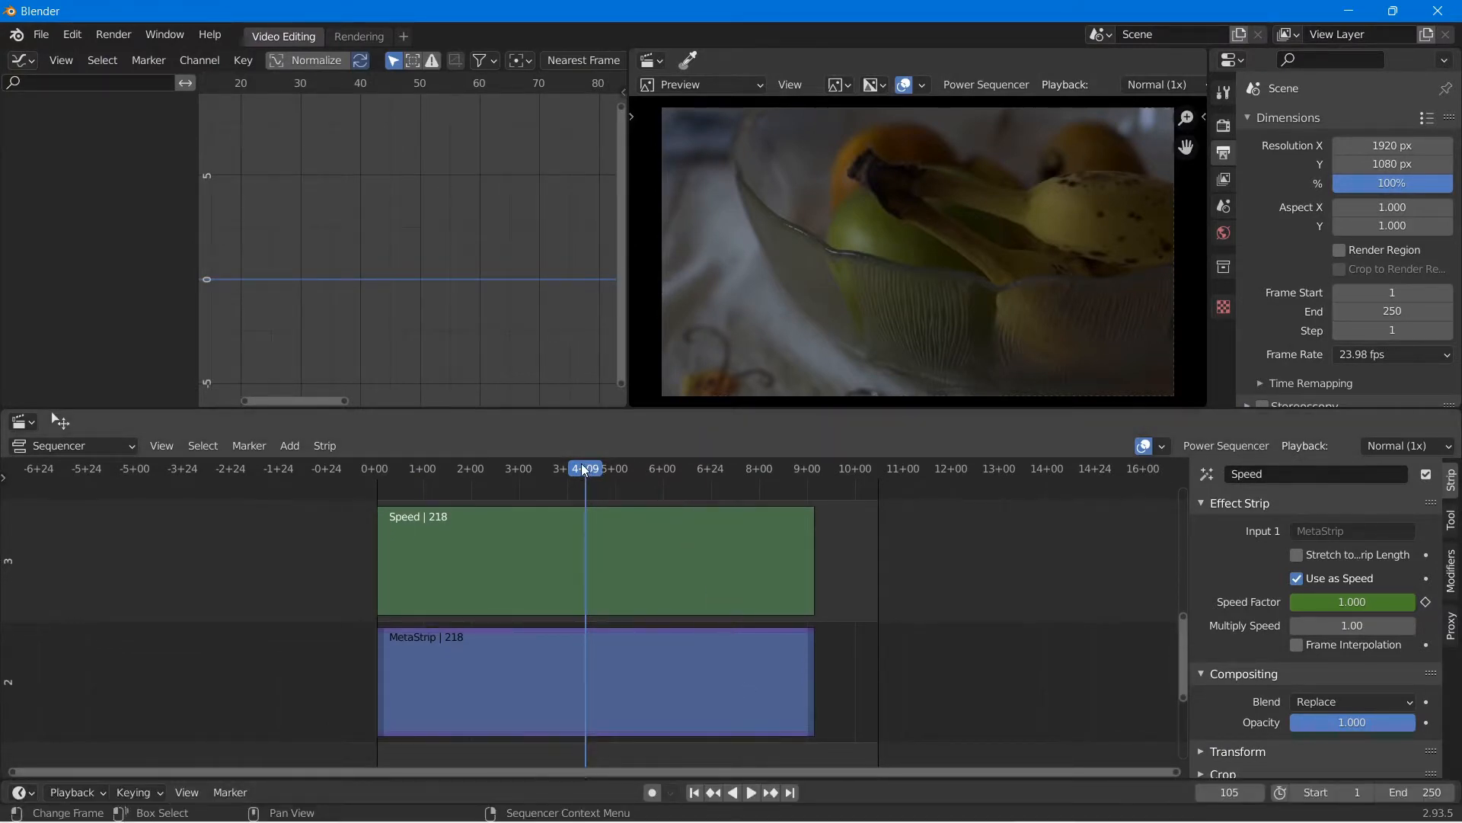
# - Play the fruit bowl sequence from the timeline, then stop playback
pyautogui.click(752, 793)
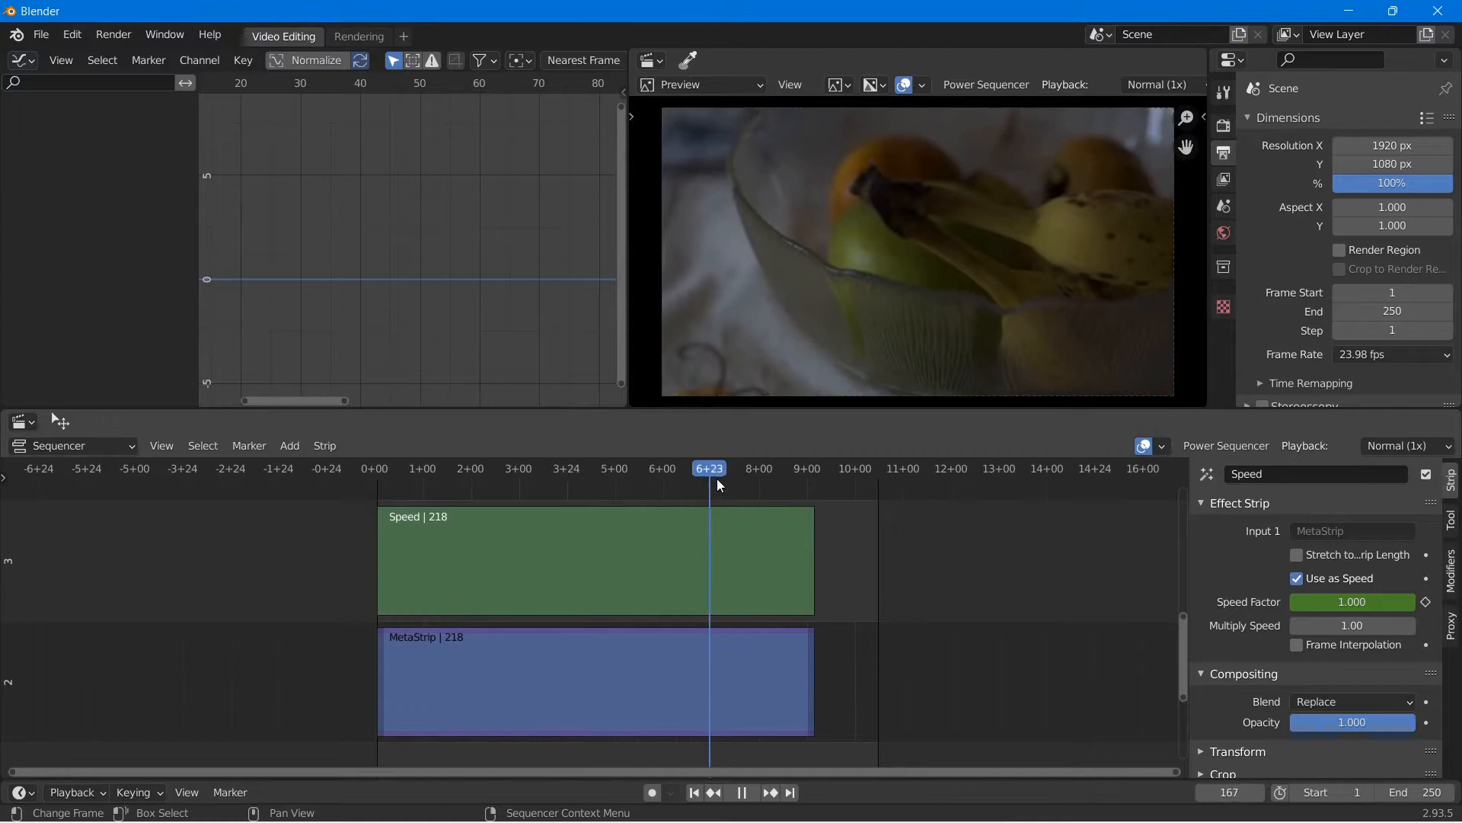
pyautogui.click(756, 468)
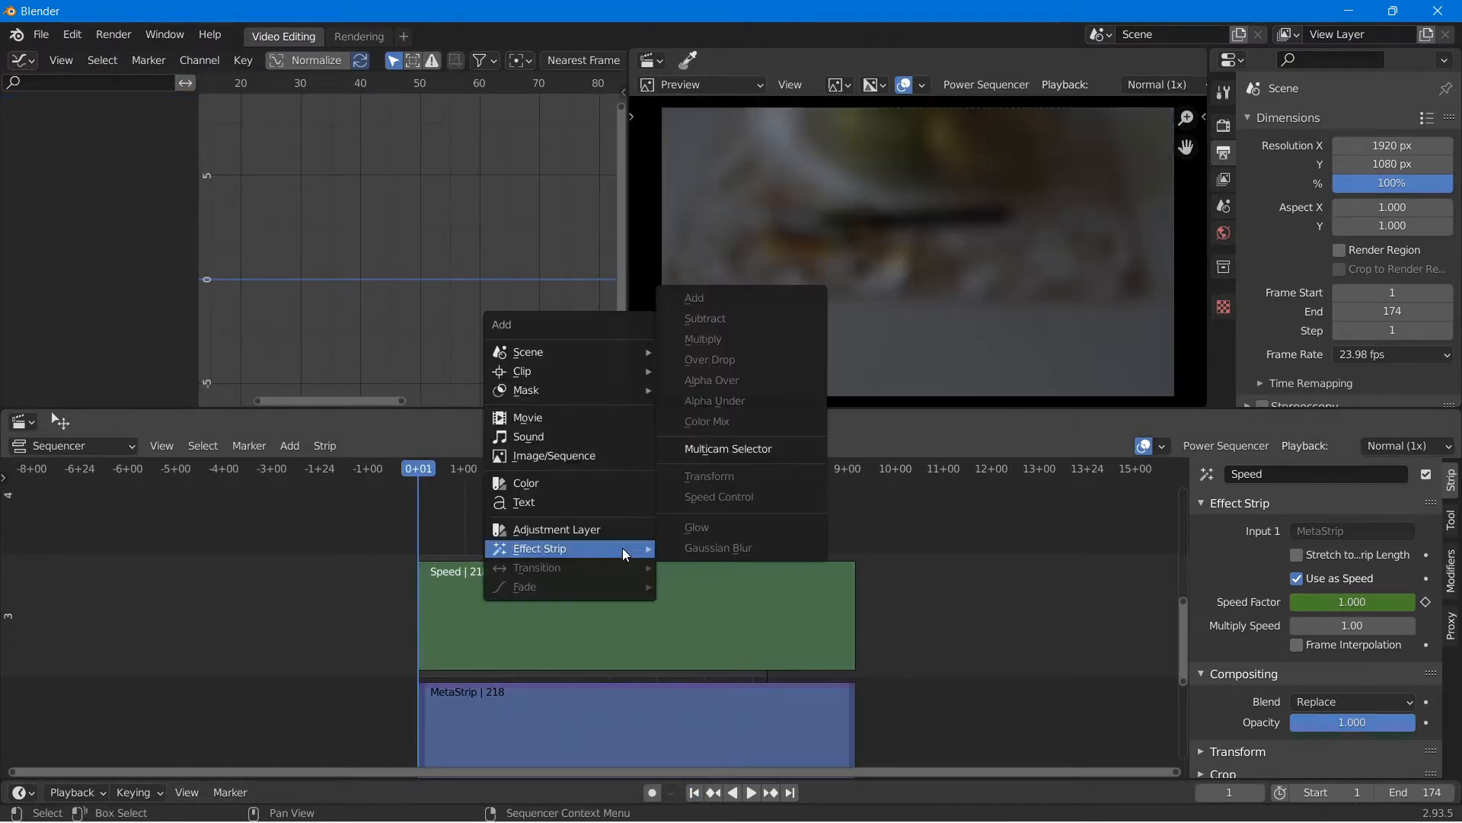
# - Add an Adjustment Layer strip above the Speed strip and set the playhead to frame 92
pyautogui.click(556, 528)
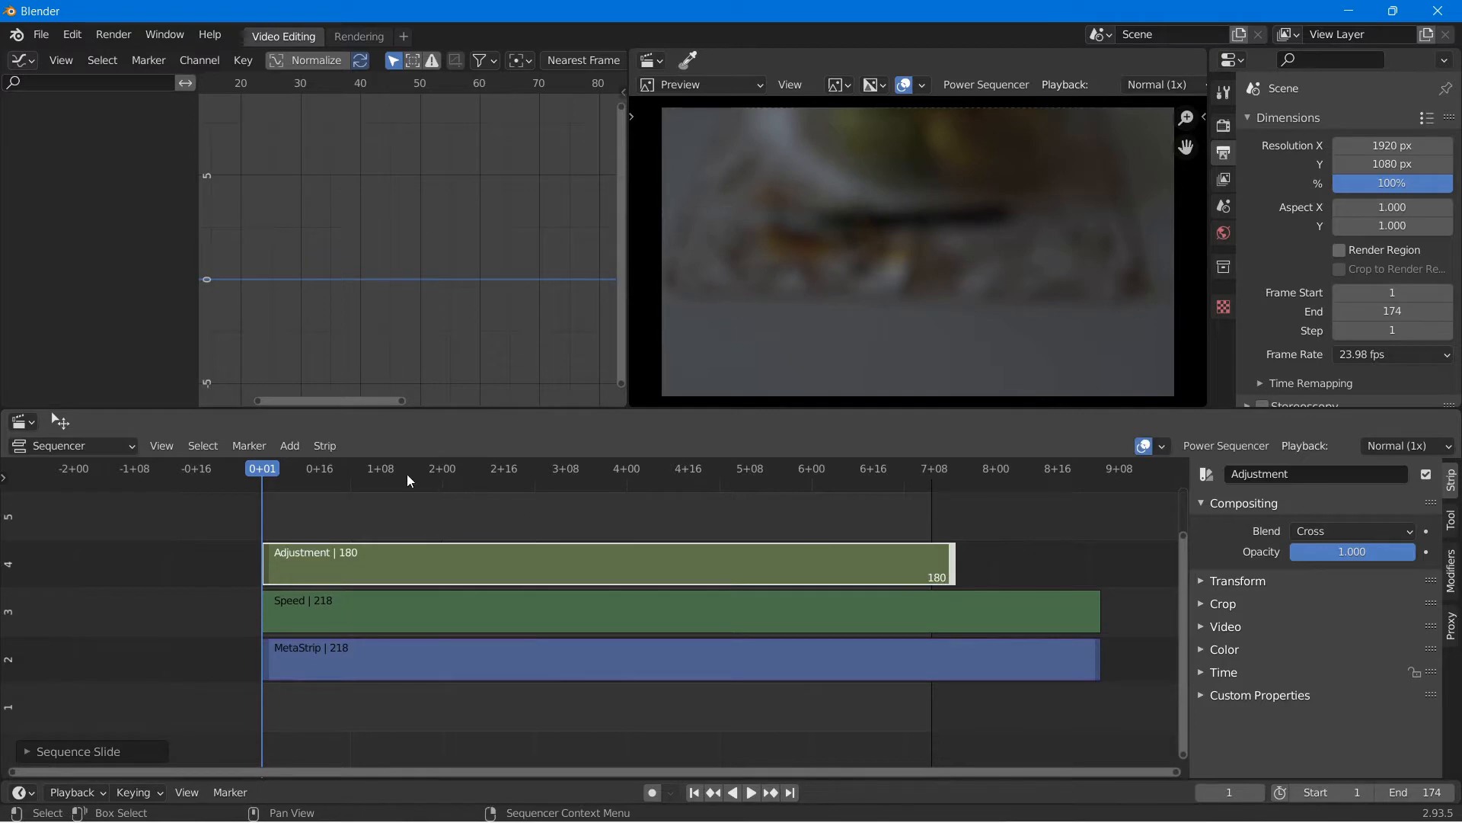
pyautogui.click(612, 468)
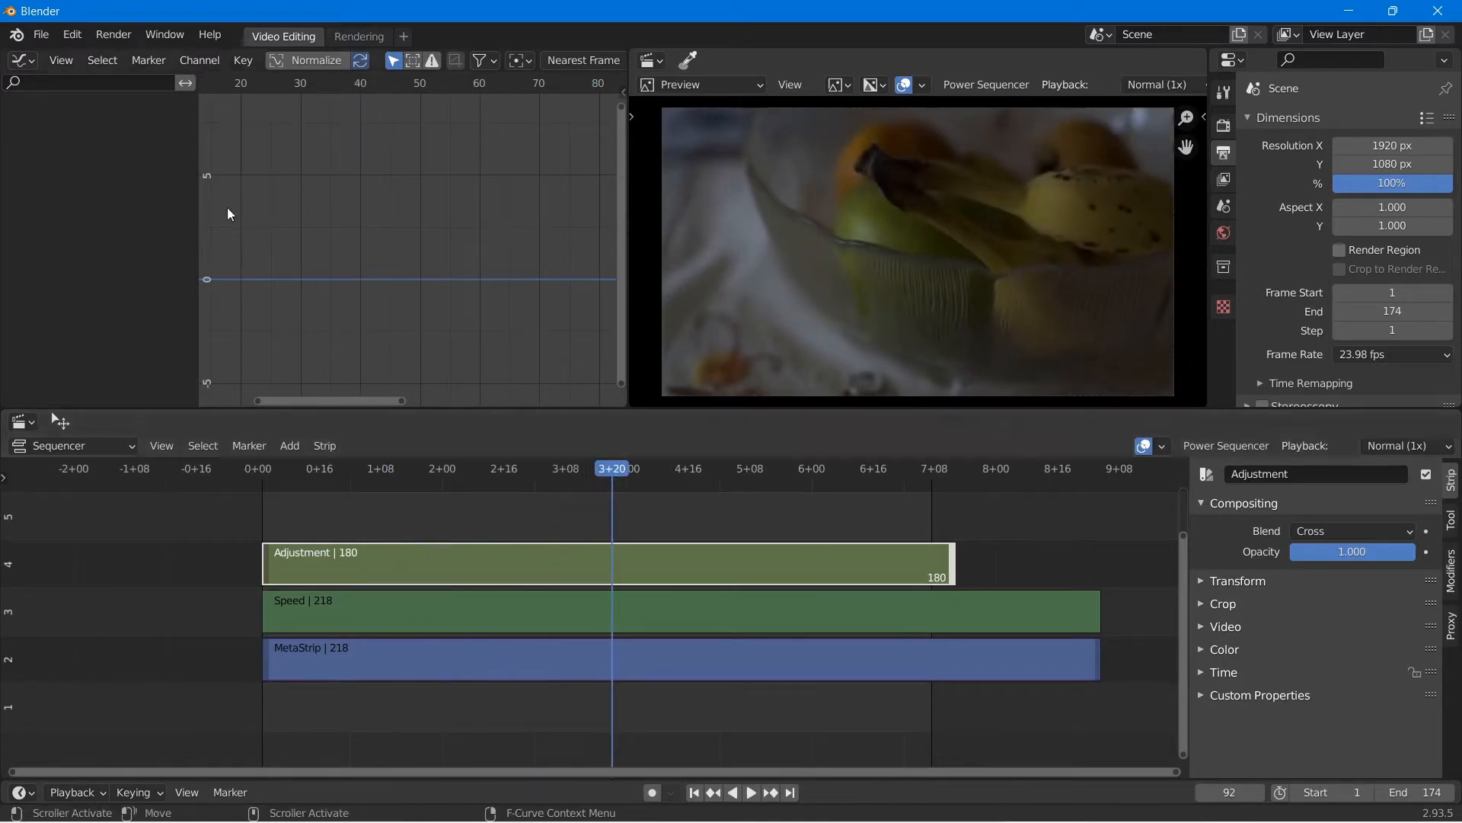
# - Switch the top-left Graph Editor to a Video Sequencer Preview in Histogram display mode
pyautogui.click(17, 60)
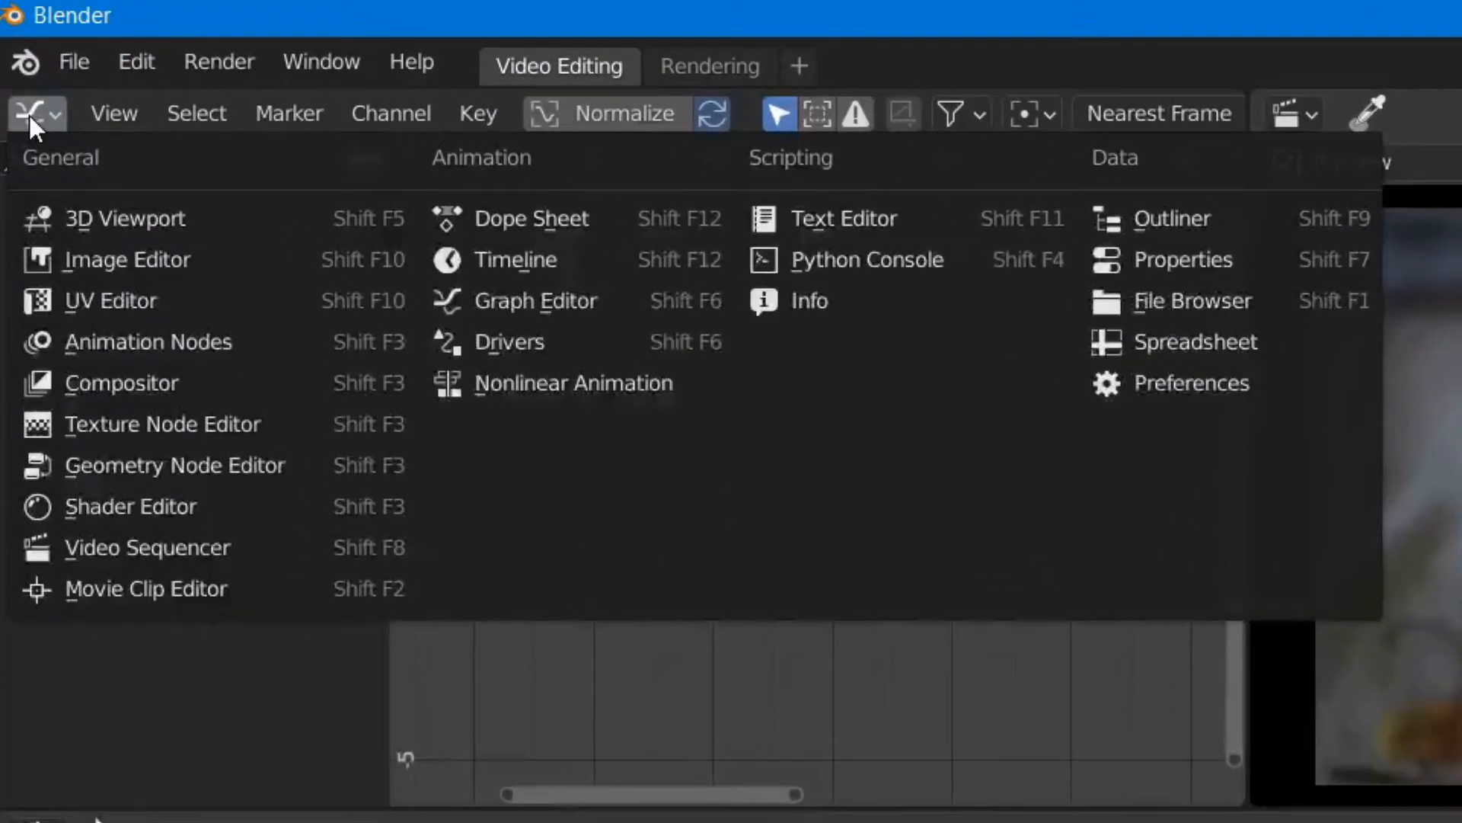
pyautogui.moveTo(146, 589)
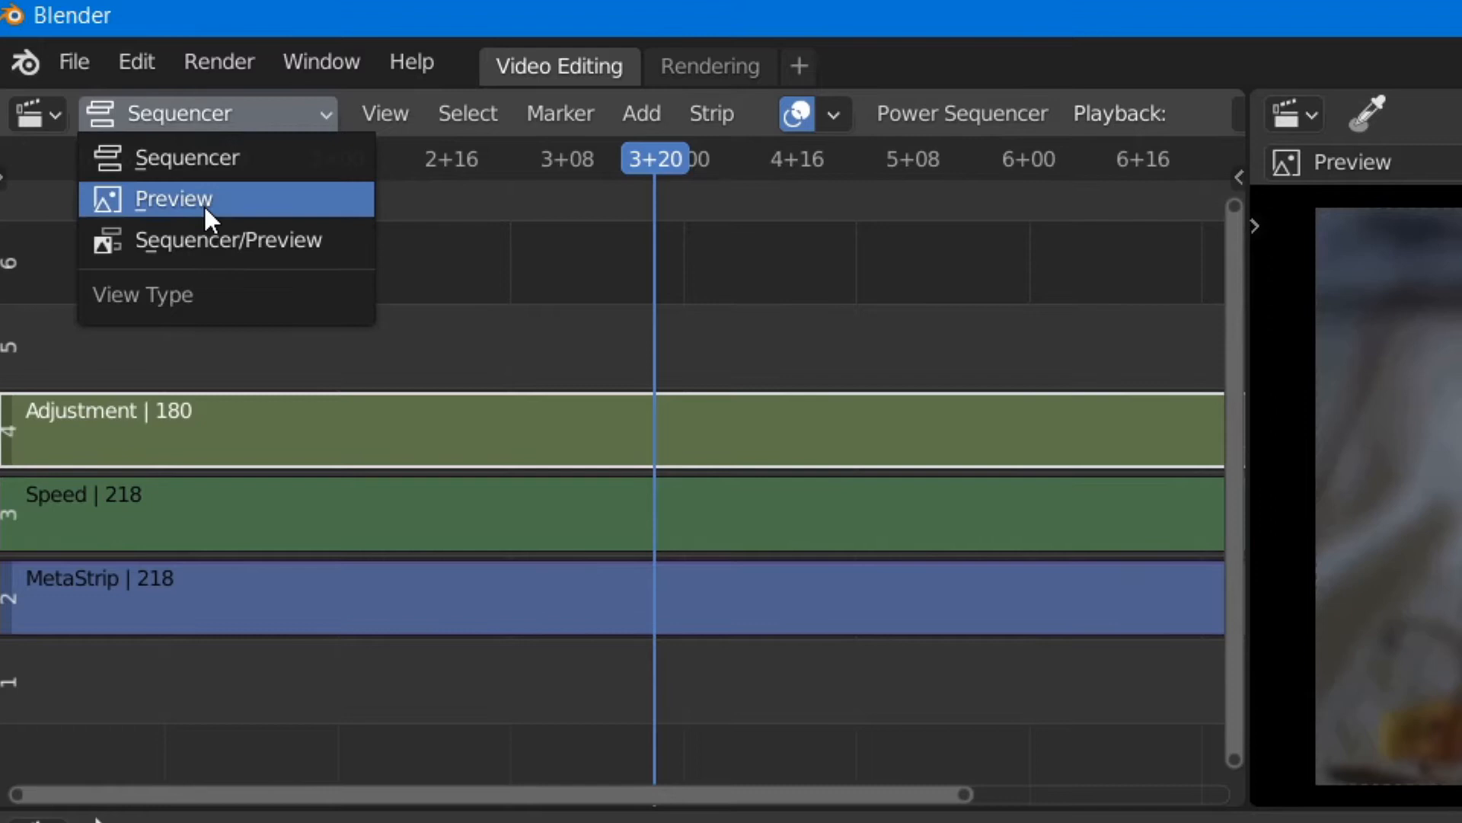
pyautogui.click(174, 198)
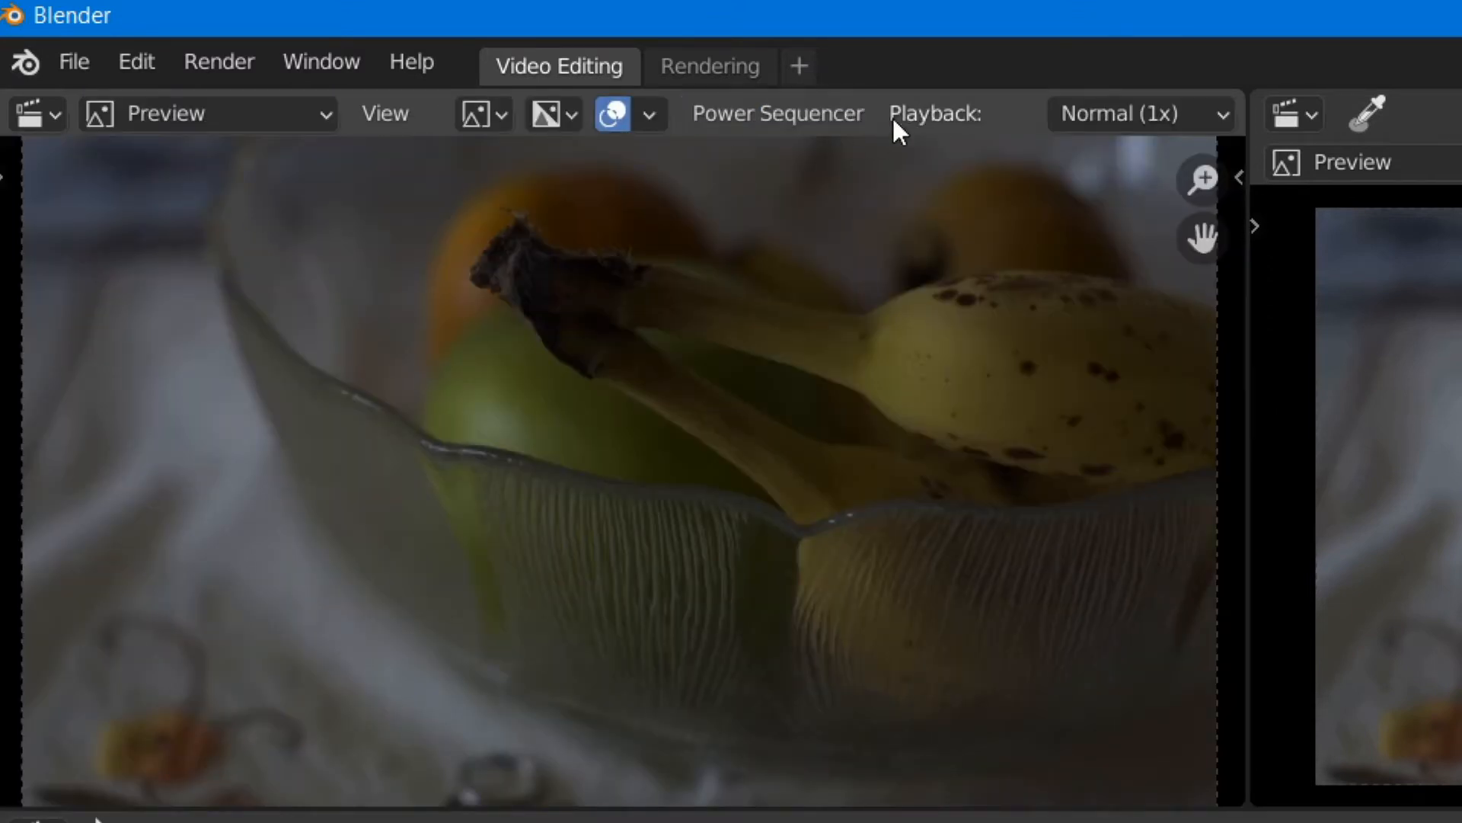
pyautogui.click(478, 113)
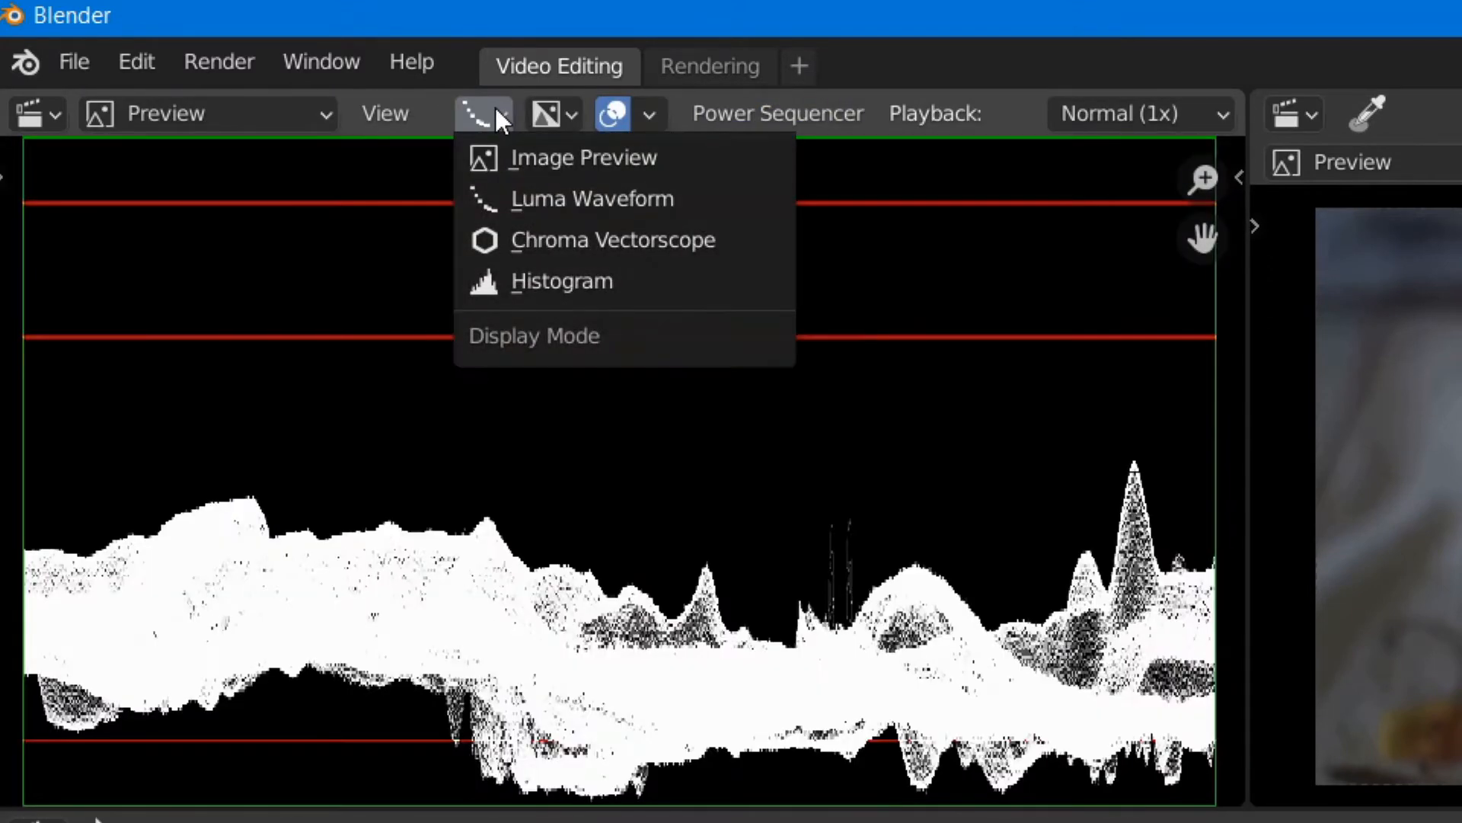
pyautogui.click(560, 281)
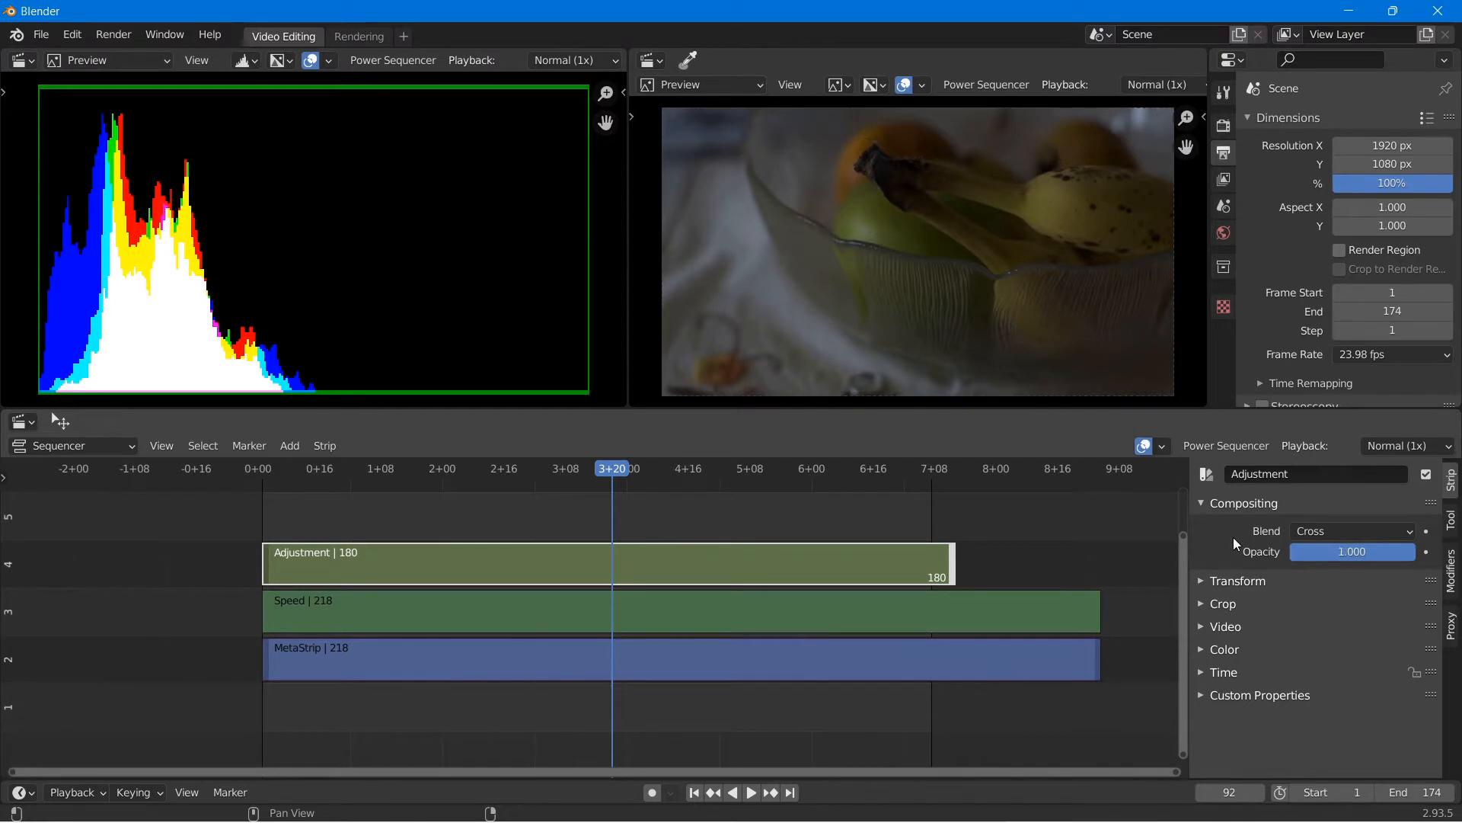
pyautogui.moveTo(917, 577)
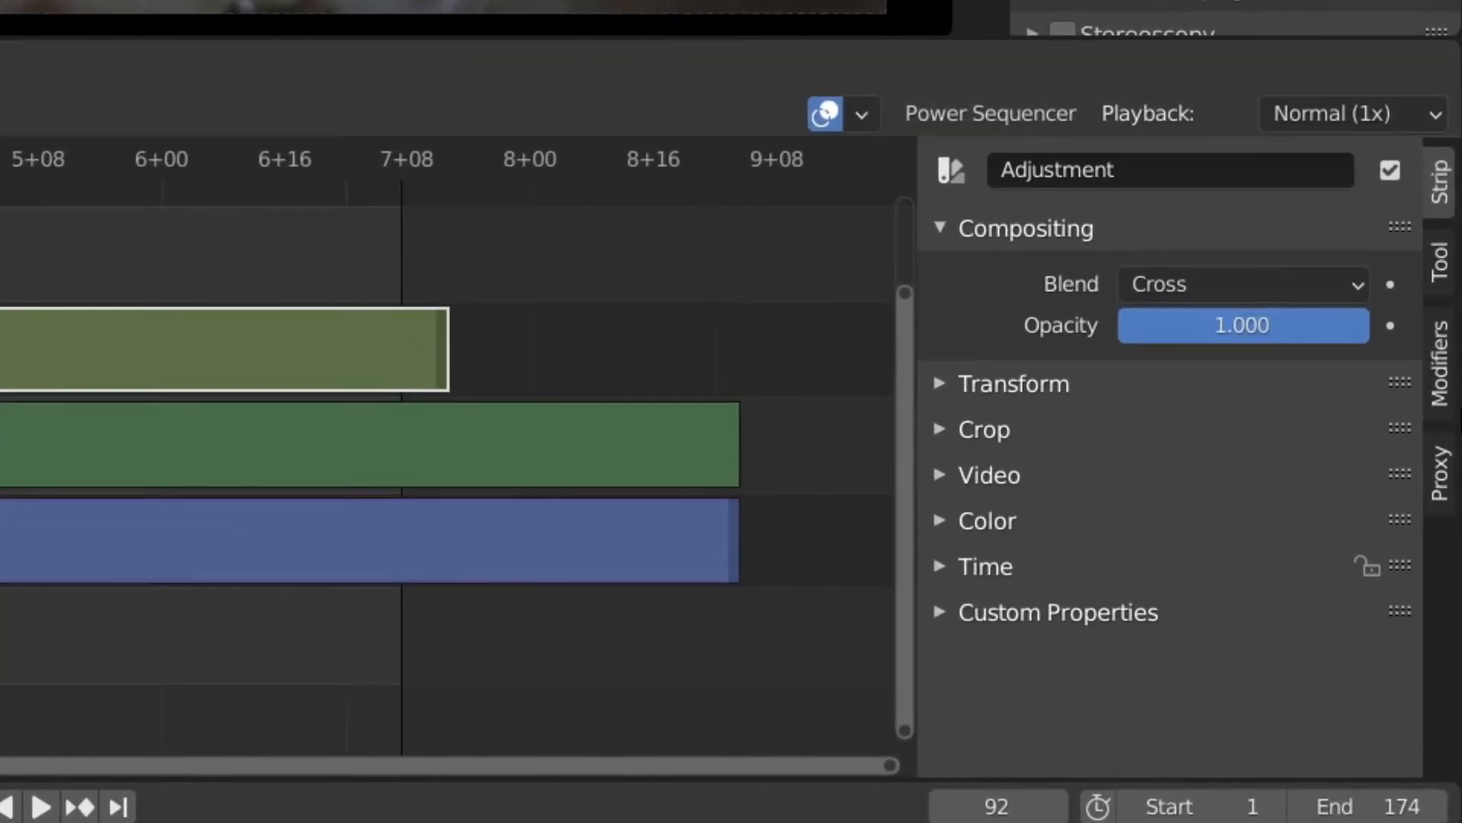
# - Add a Curves modifier to the adjustment strip and raise its curve to brighten the frame
pyautogui.click(1439, 358)
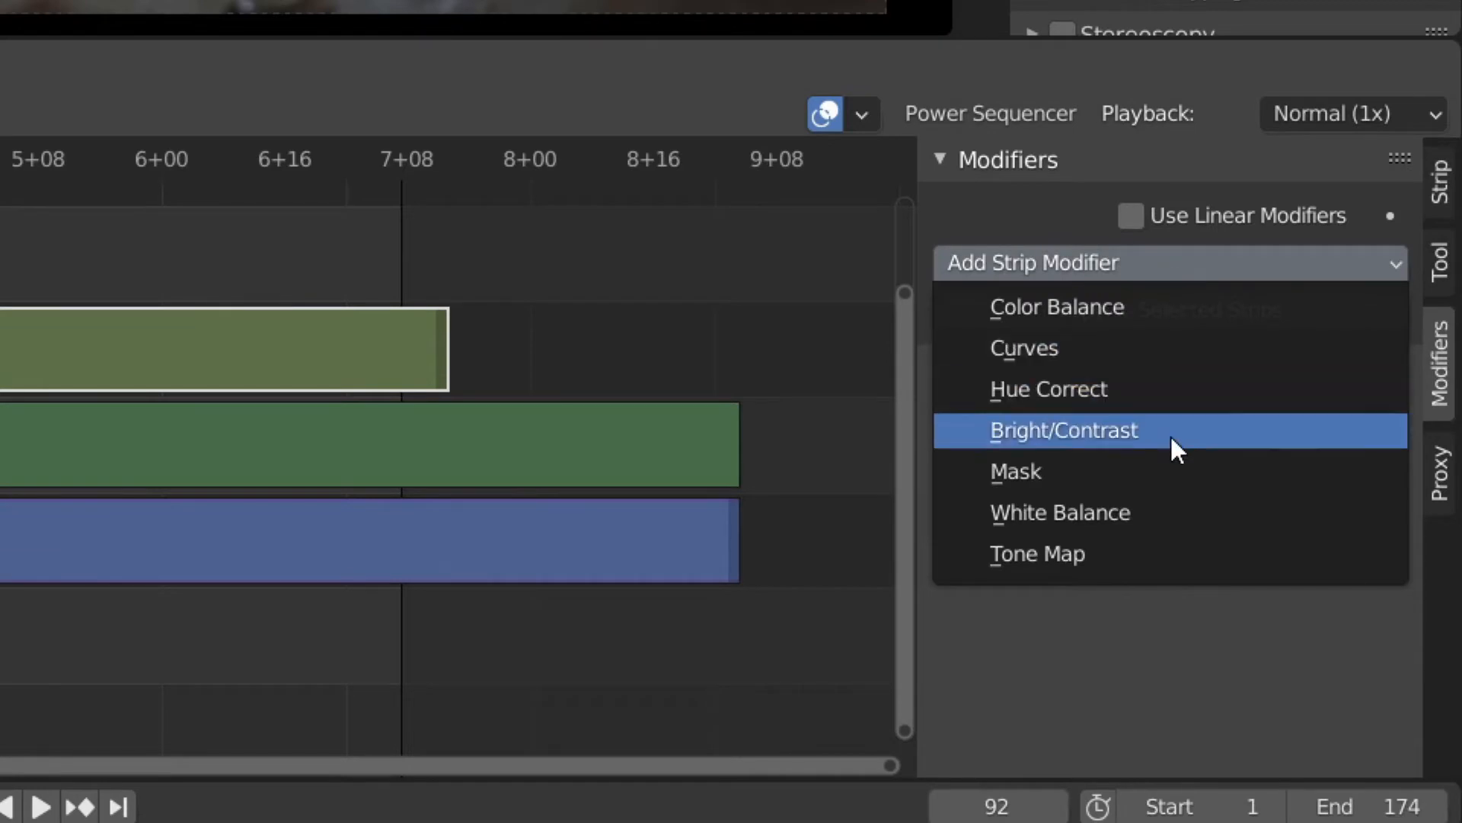
pyautogui.click(1023, 348)
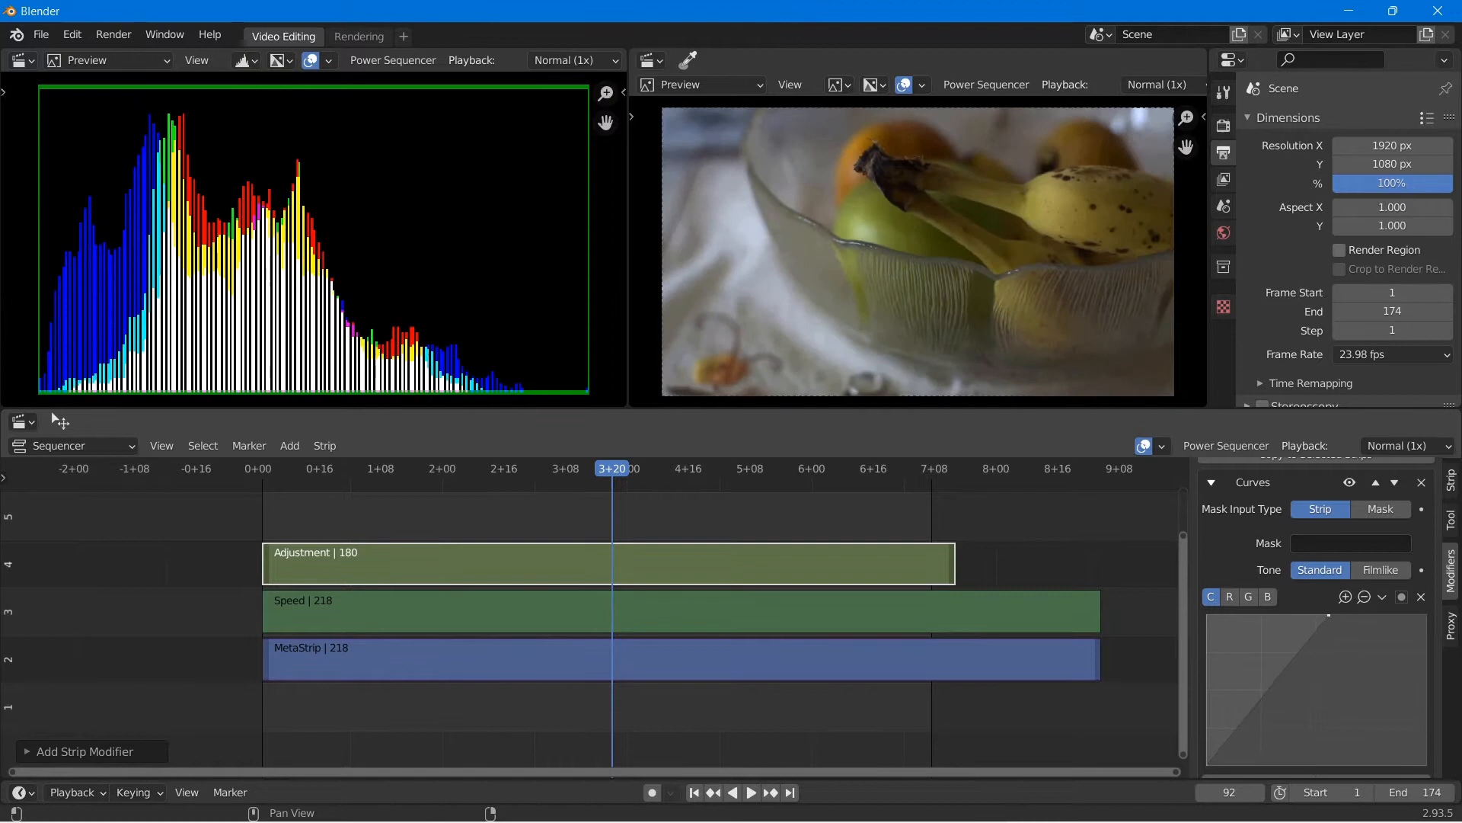
pyautogui.moveTo(1213, 482)
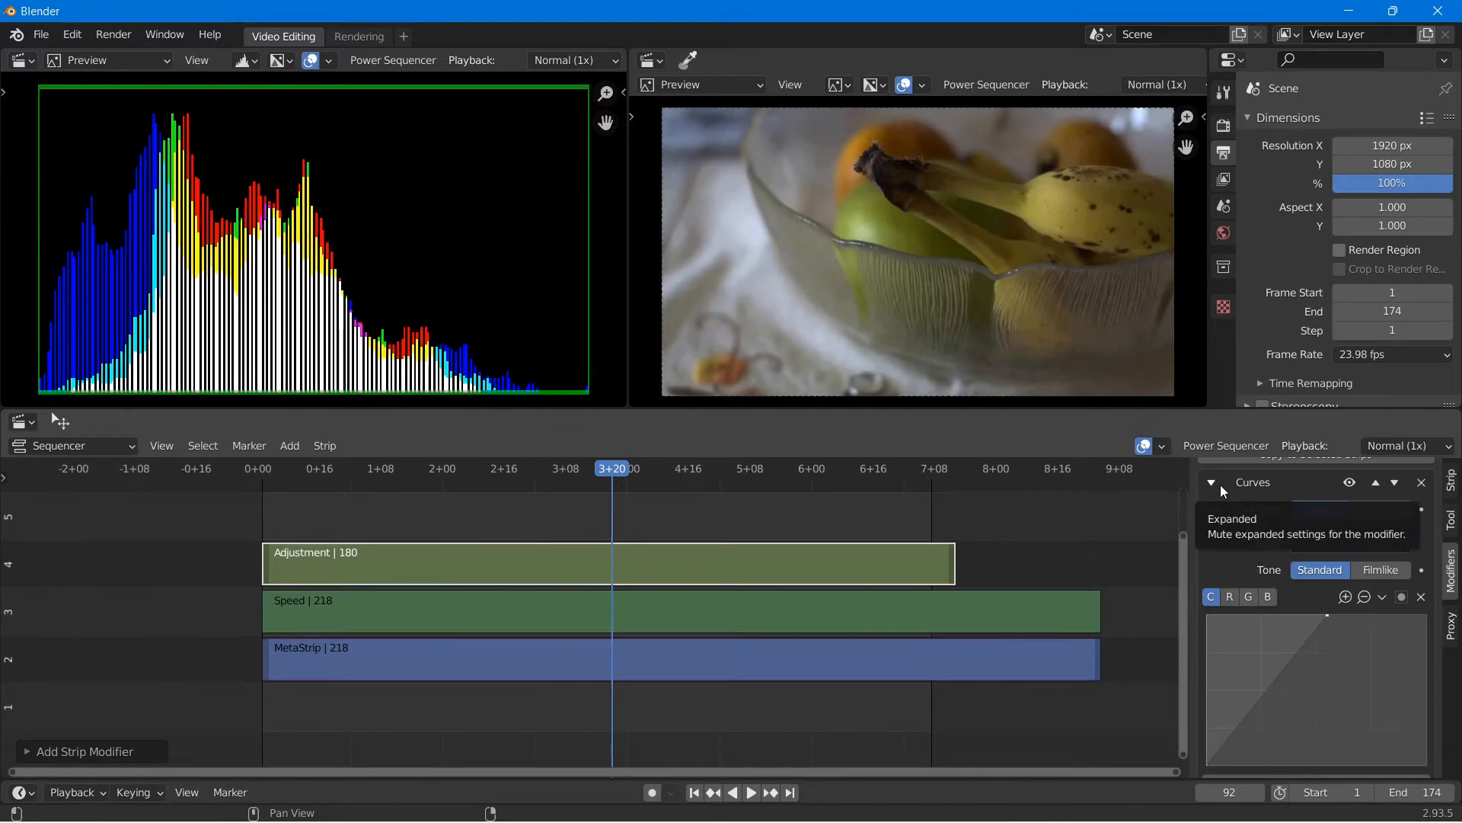
pyautogui.scroll(-3)
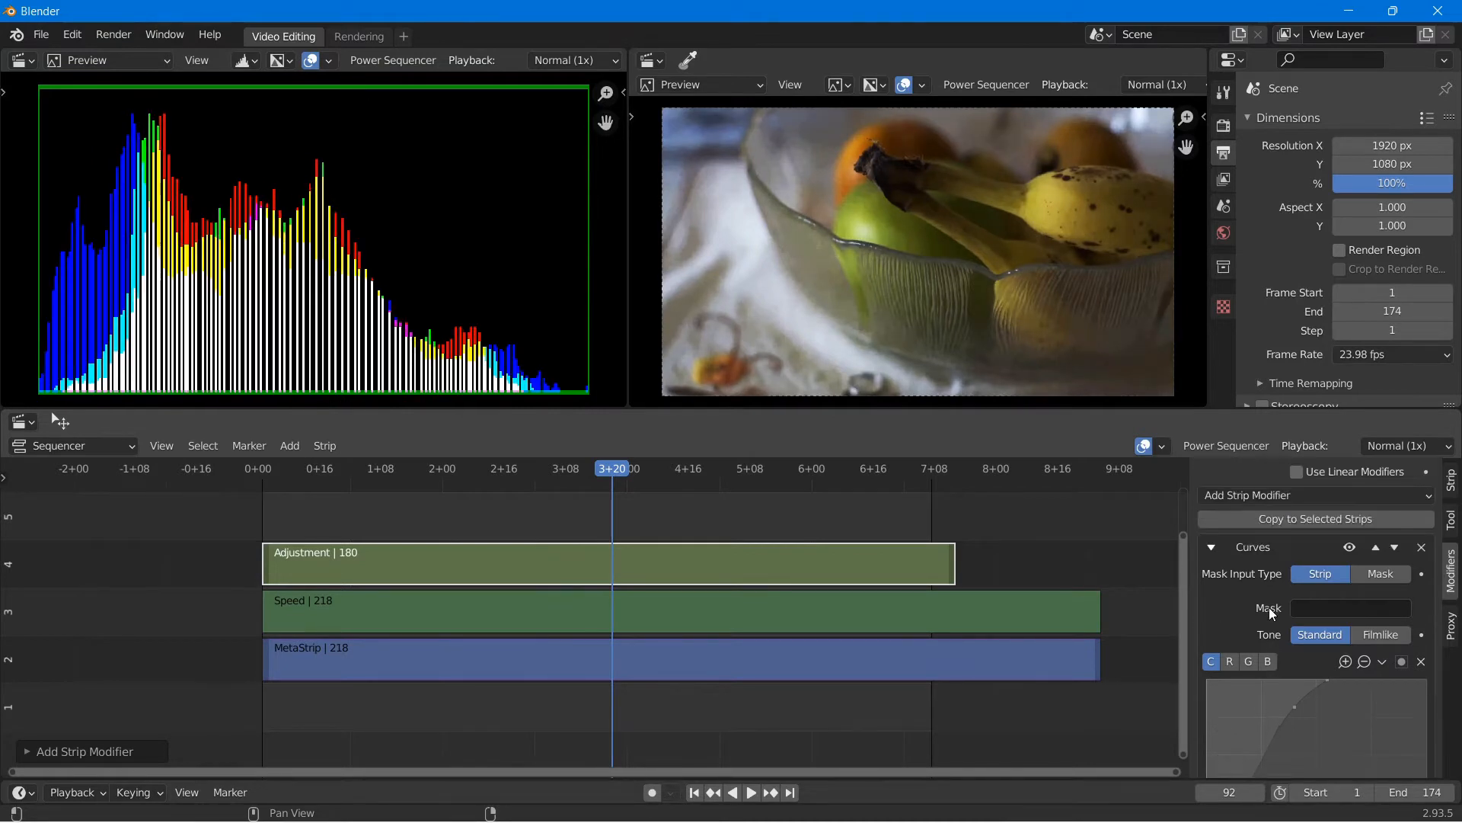
# - Add a Hue Correct modifier to the adjustment strip beneath Curves
pyautogui.click(1315, 520)
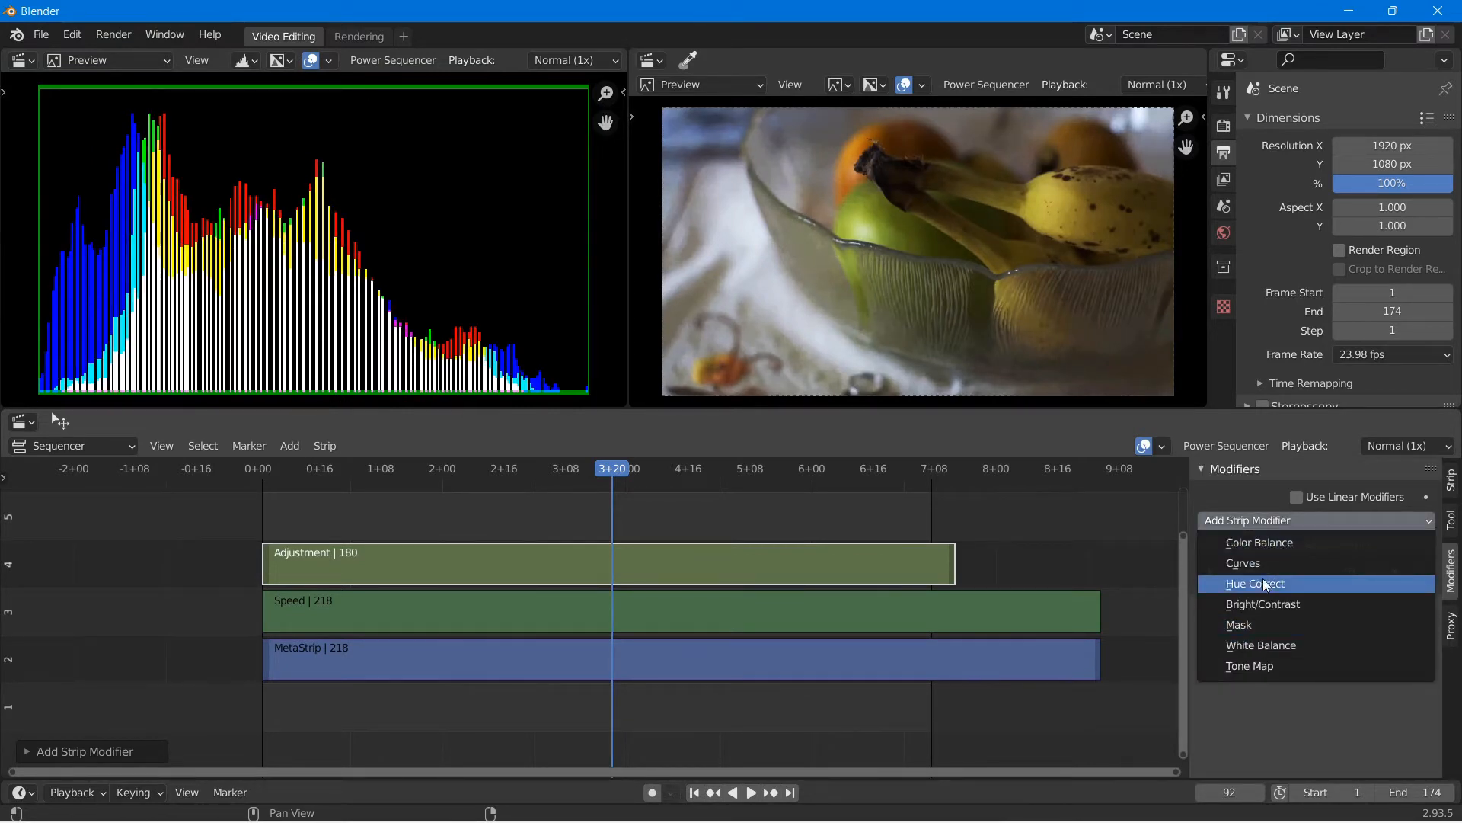
pyautogui.click(1256, 583)
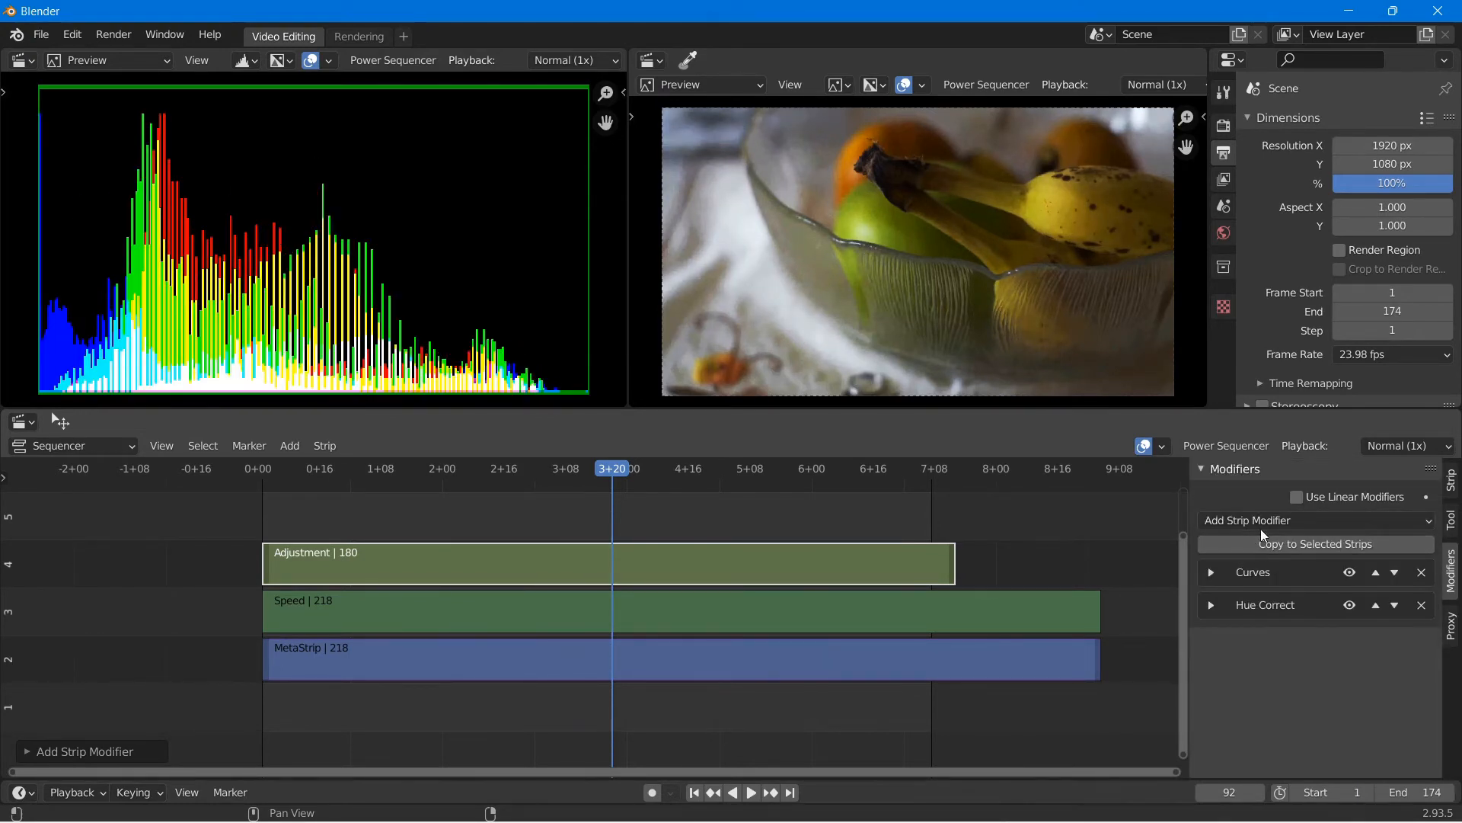
# - Add a Bright/Contrast modifier with Bright 3.7 and Contrast 7.3, then collapse its panel
pyautogui.click(1314, 519)
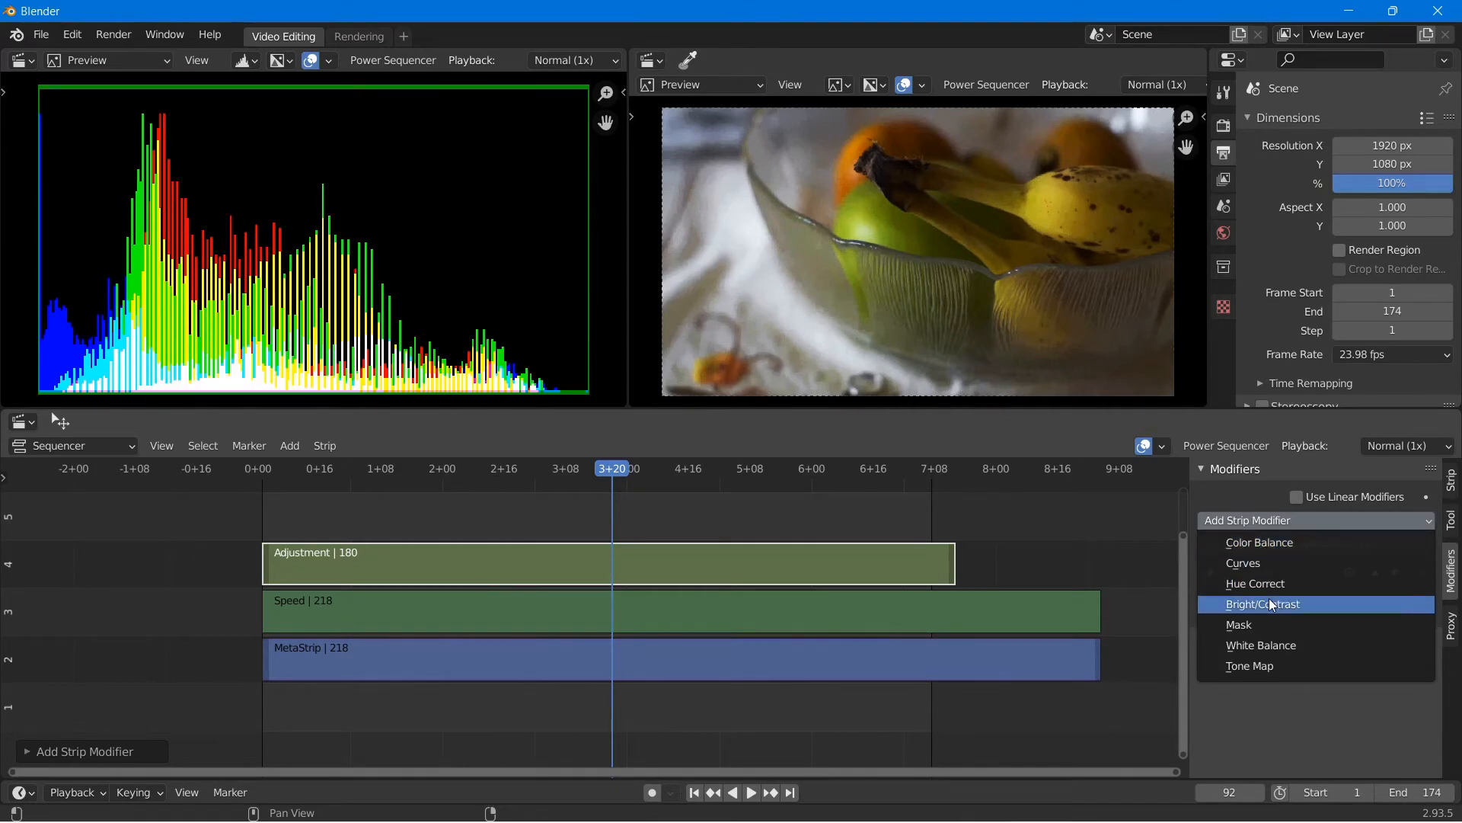
pyautogui.click(1262, 604)
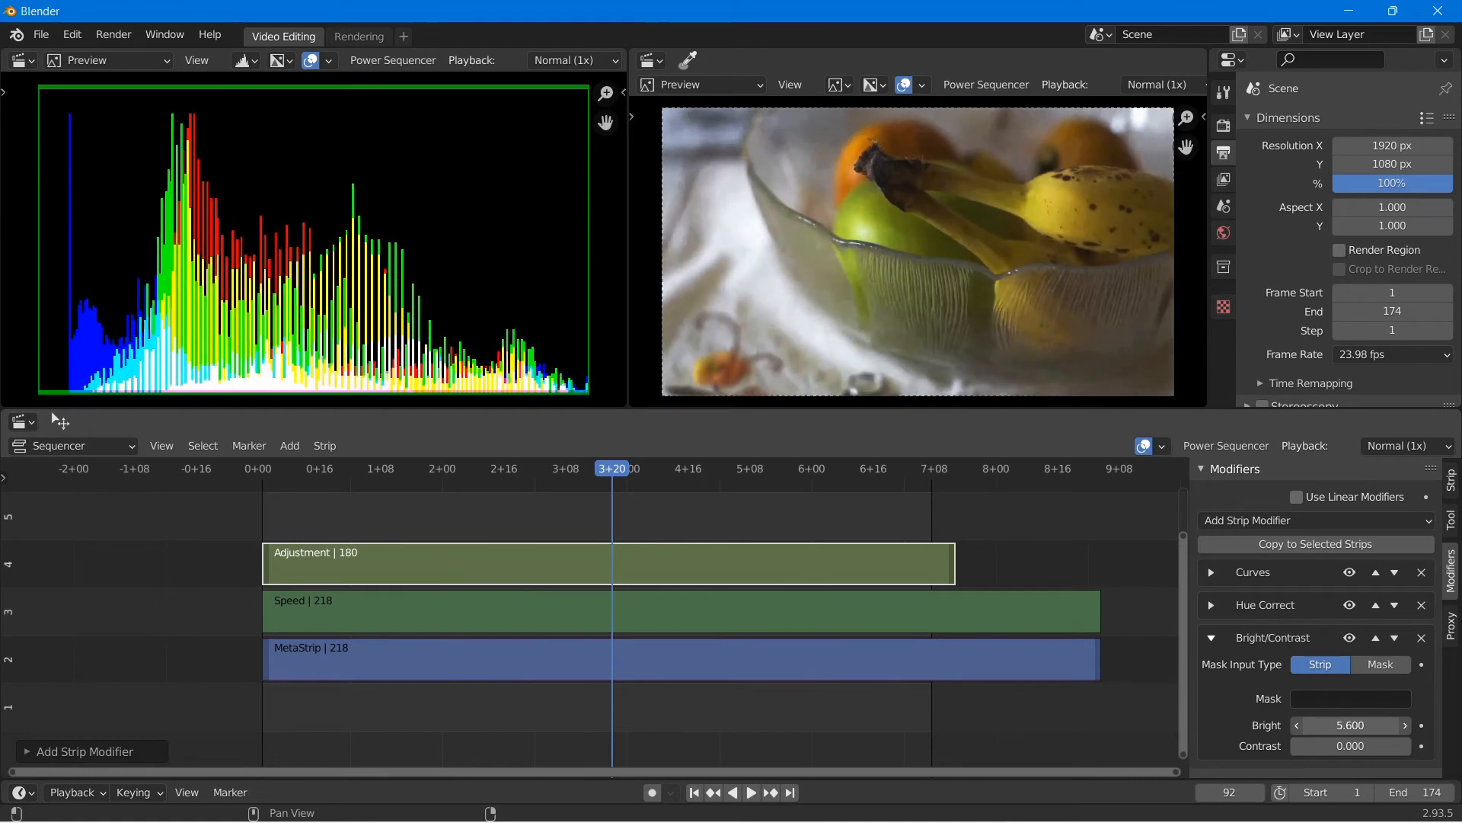
pyautogui.click(1350, 725)
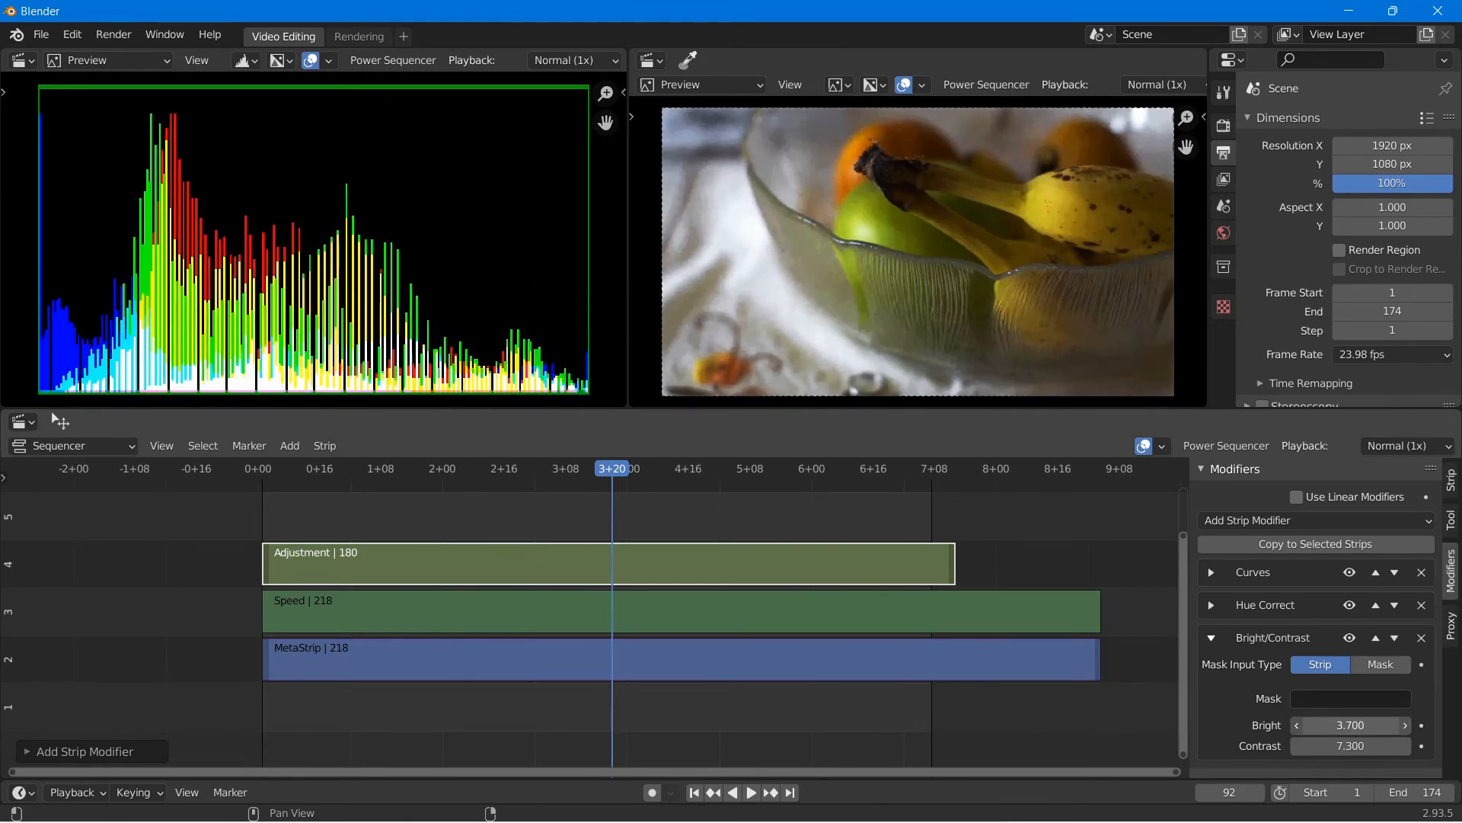
pyautogui.click(1211, 637)
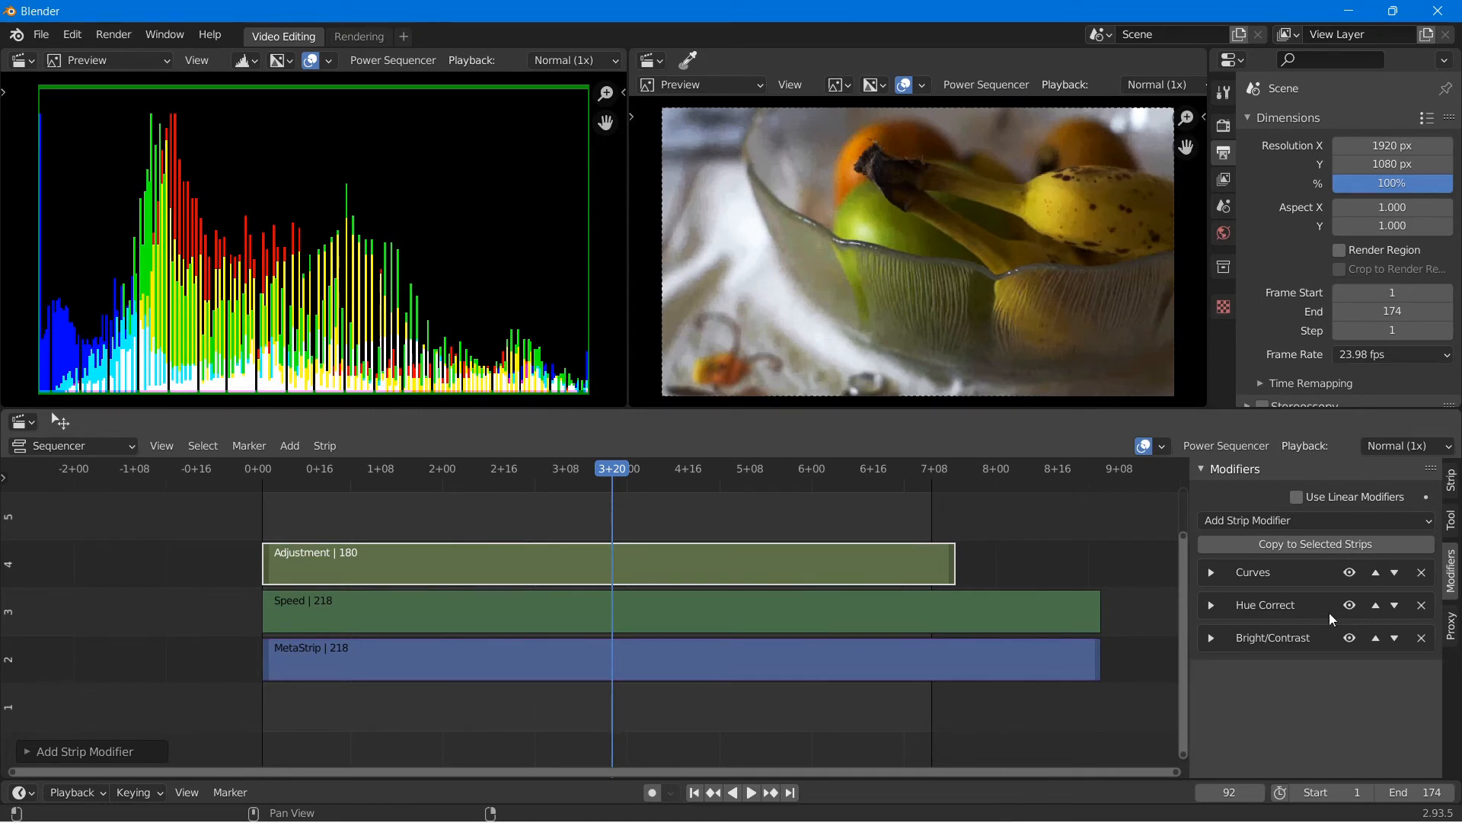
pyautogui.moveTo(1350, 643)
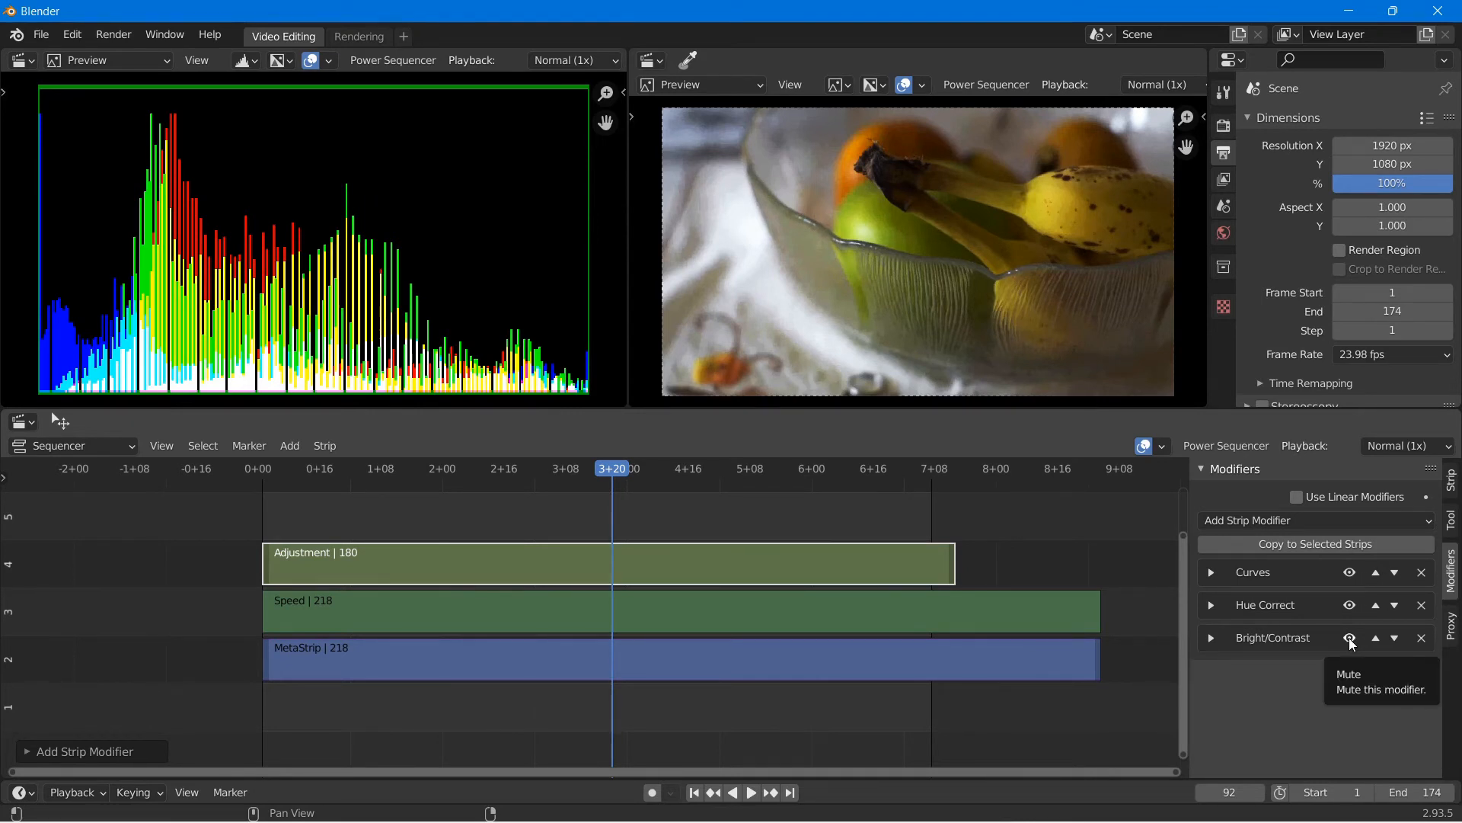
# - Mute all modifiers, then re-enable Curves and Hue Correct, leaving Bright/Contrast muted
pyautogui.click(1350, 639)
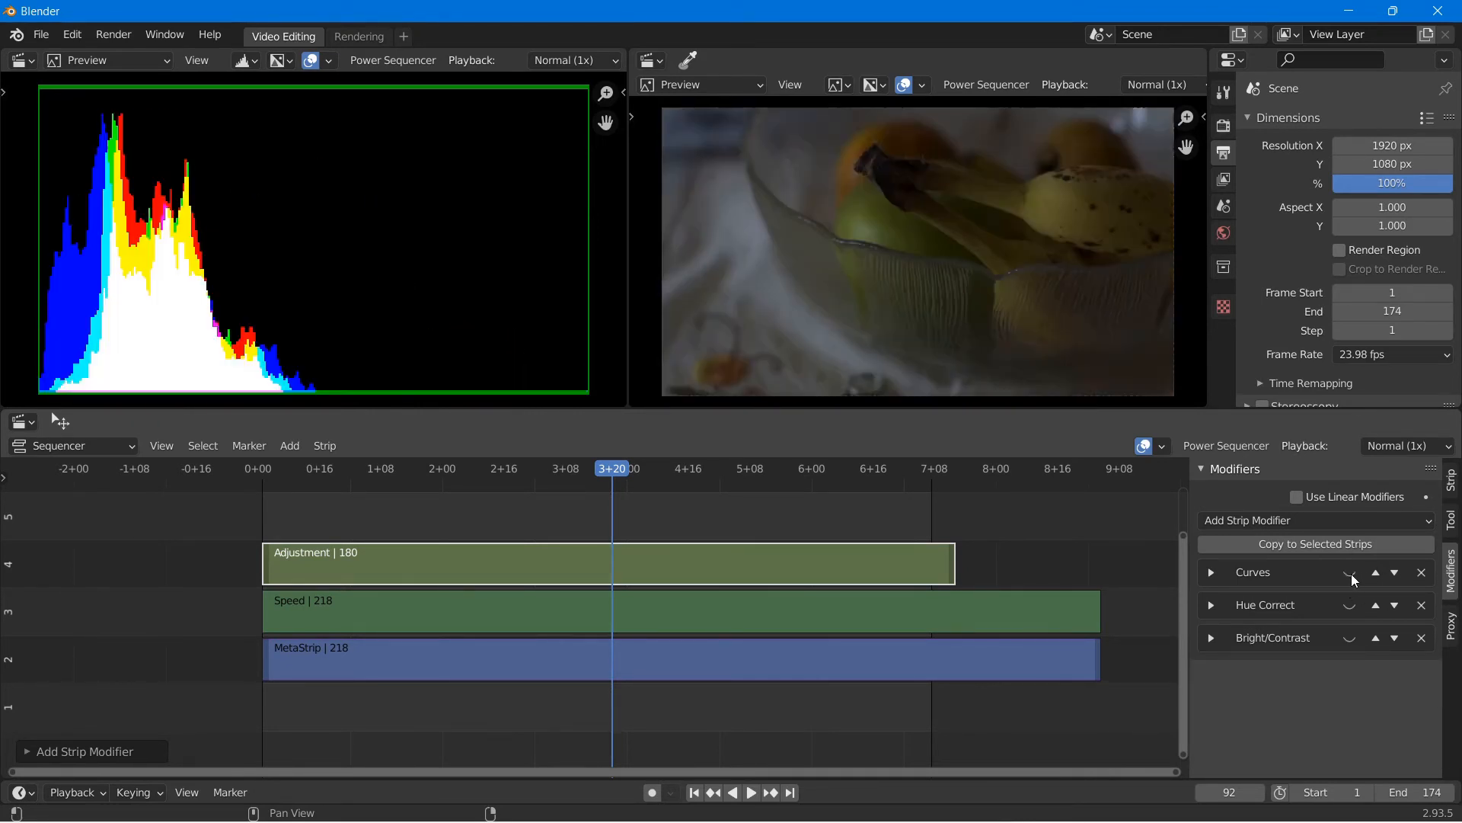
pyautogui.click(1349, 572)
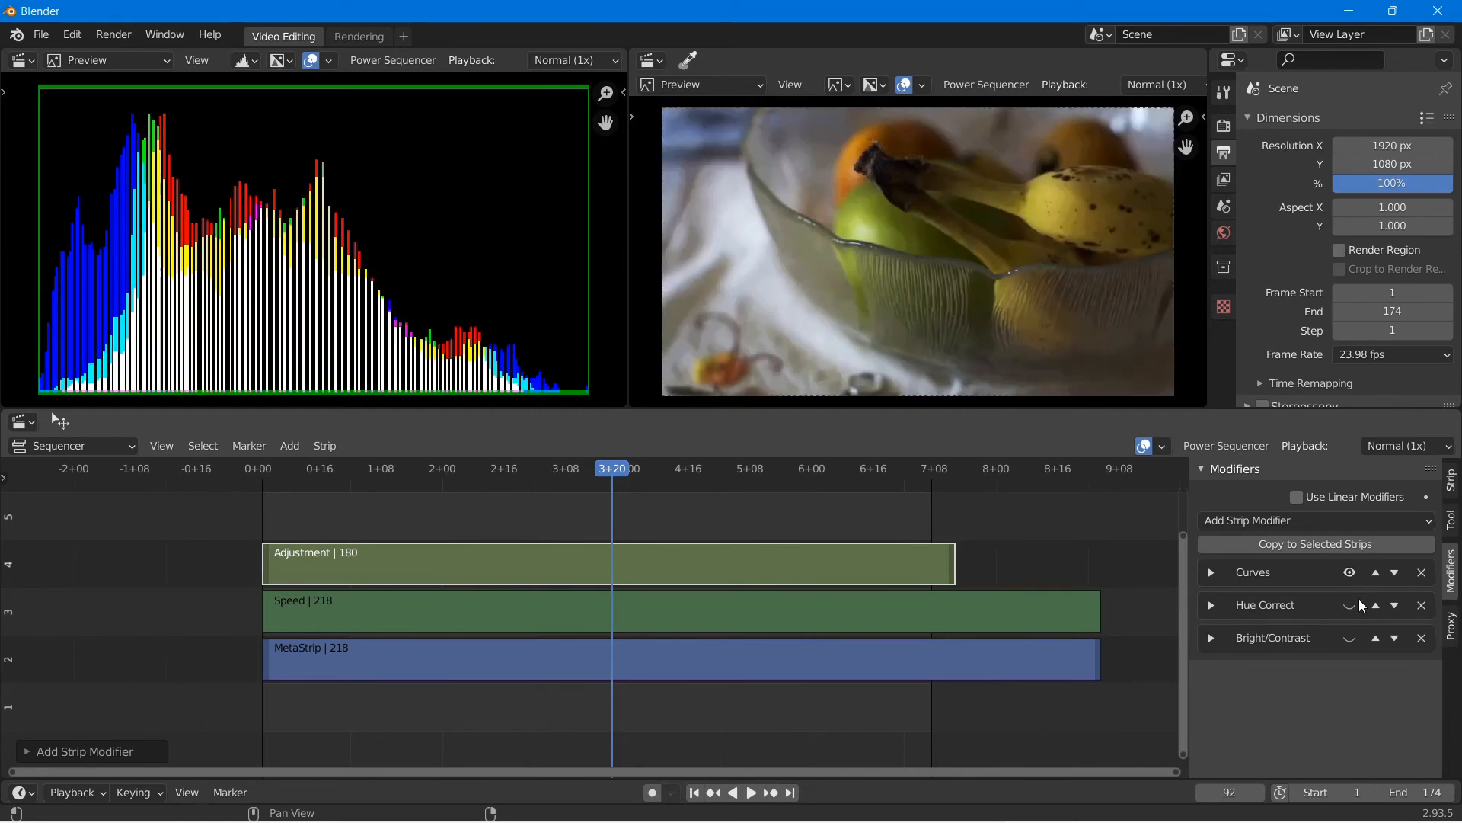
pyautogui.click(1350, 604)
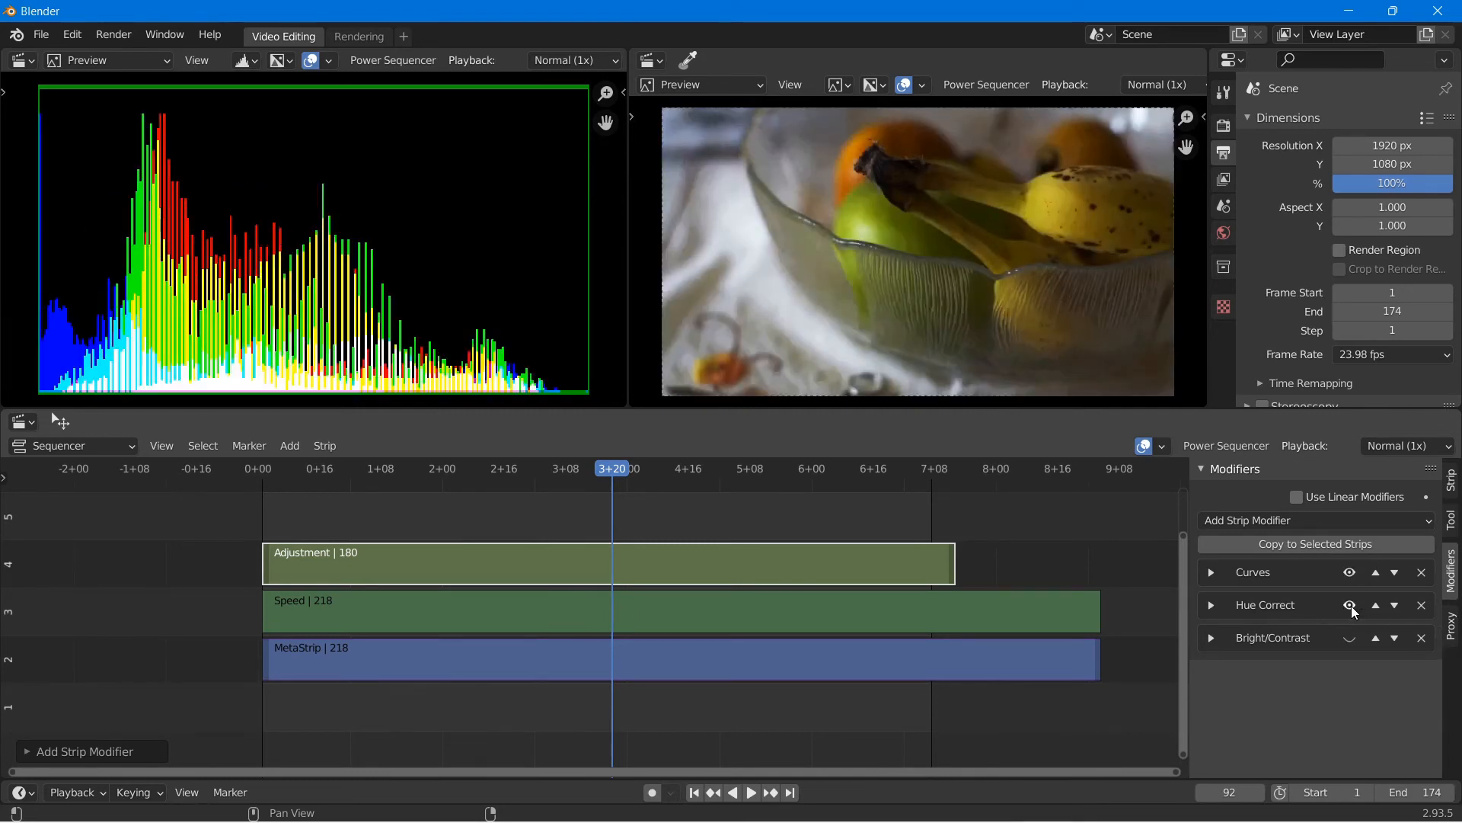